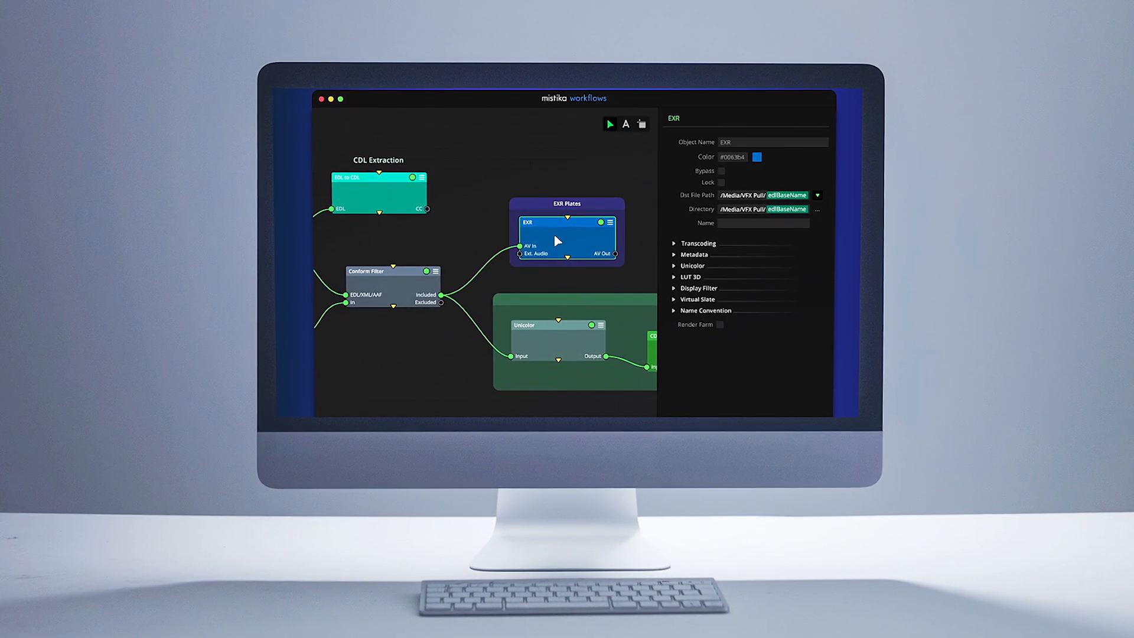
# - Scroll down through Effect Controls to reach the Gaussian Splatting effect settings
pyautogui.write('[ma')
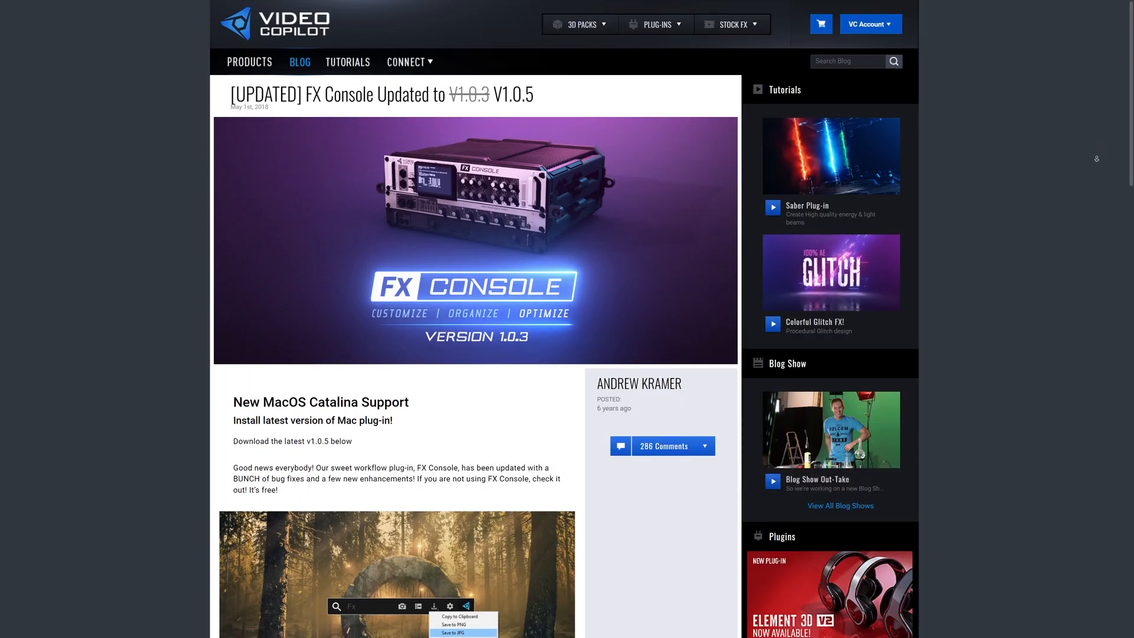
pyautogui.scroll(-3)
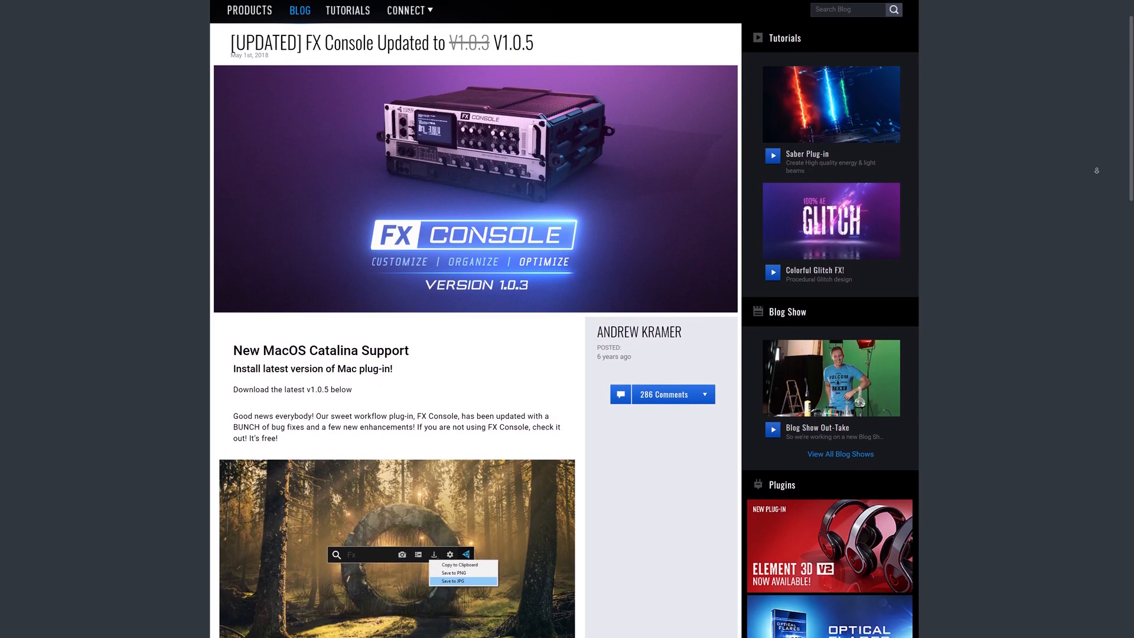
pyautogui.scroll(-3)
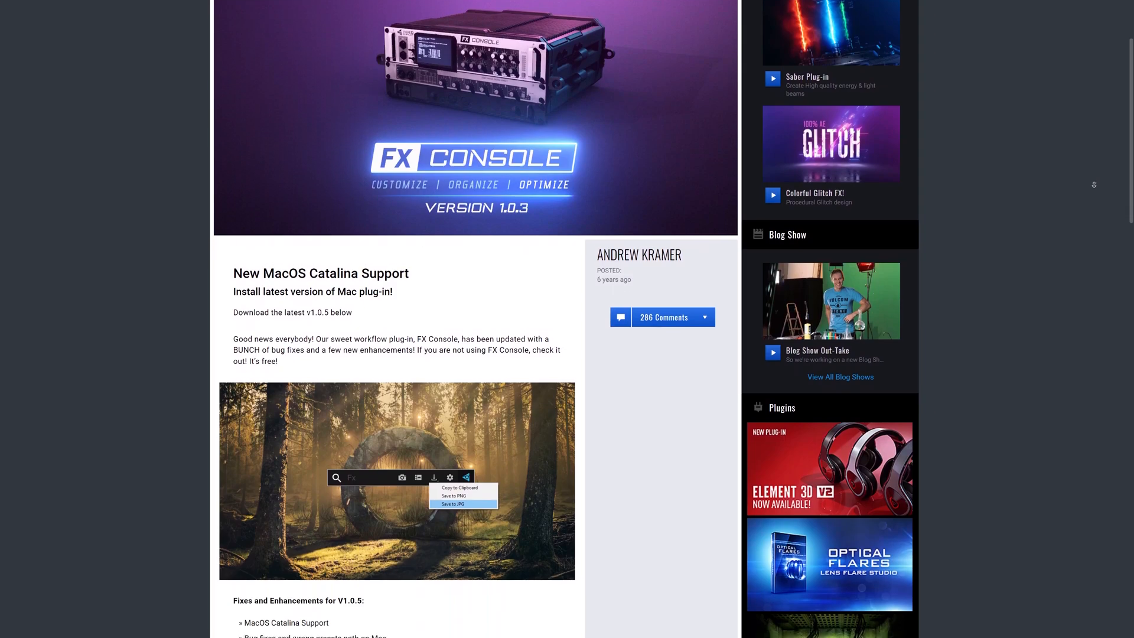
pyautogui.scroll(-3)
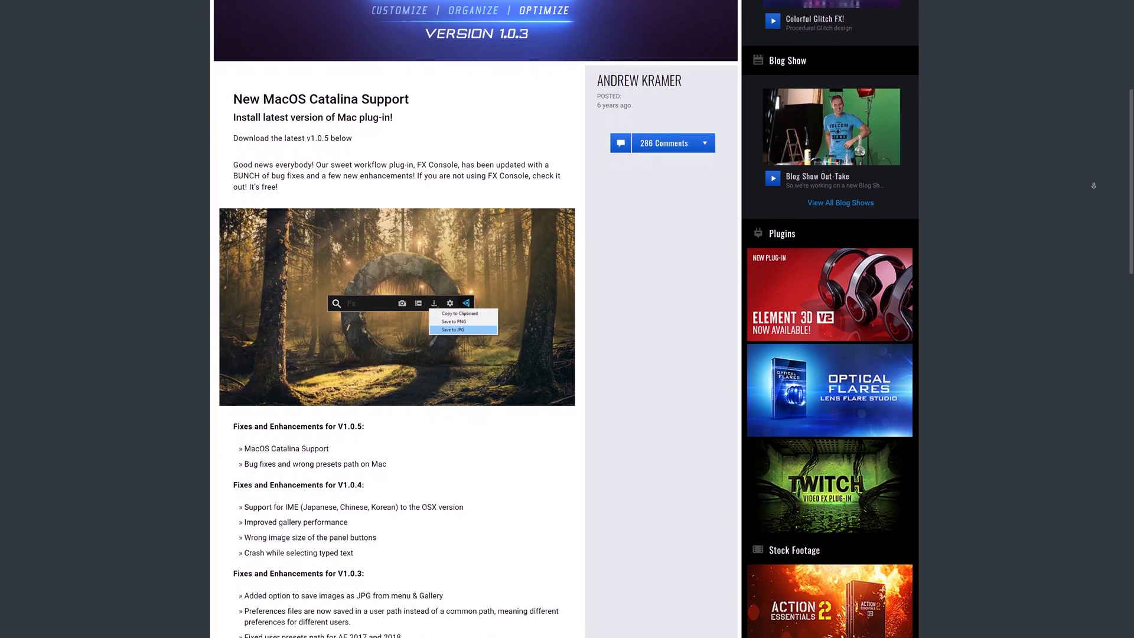
pyautogui.scroll(-3)
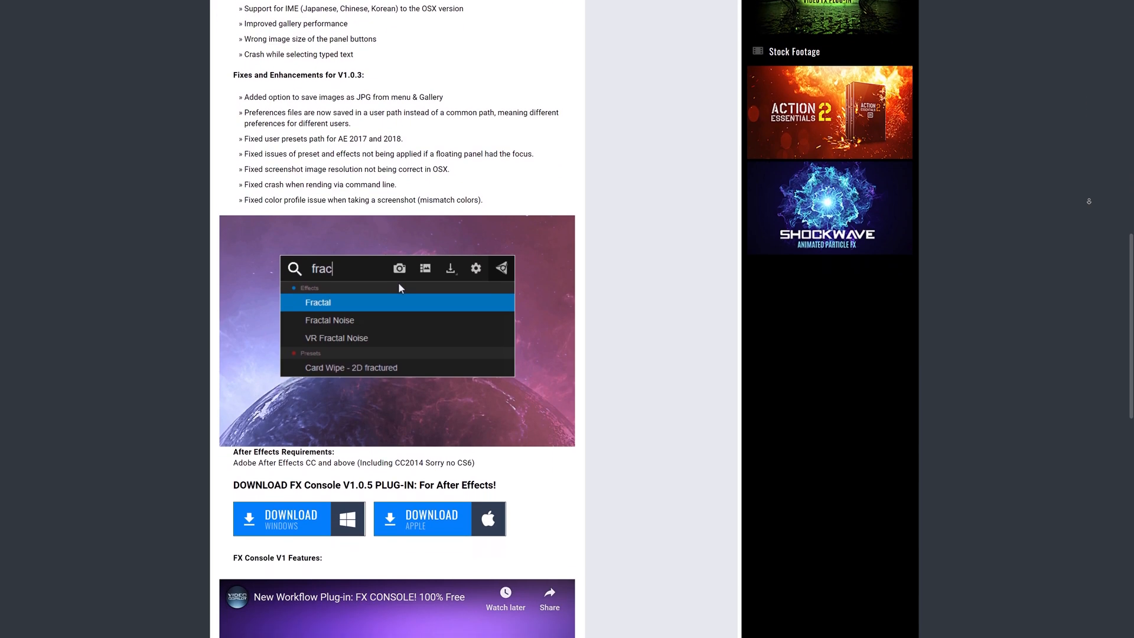
pyautogui.scroll(-3)
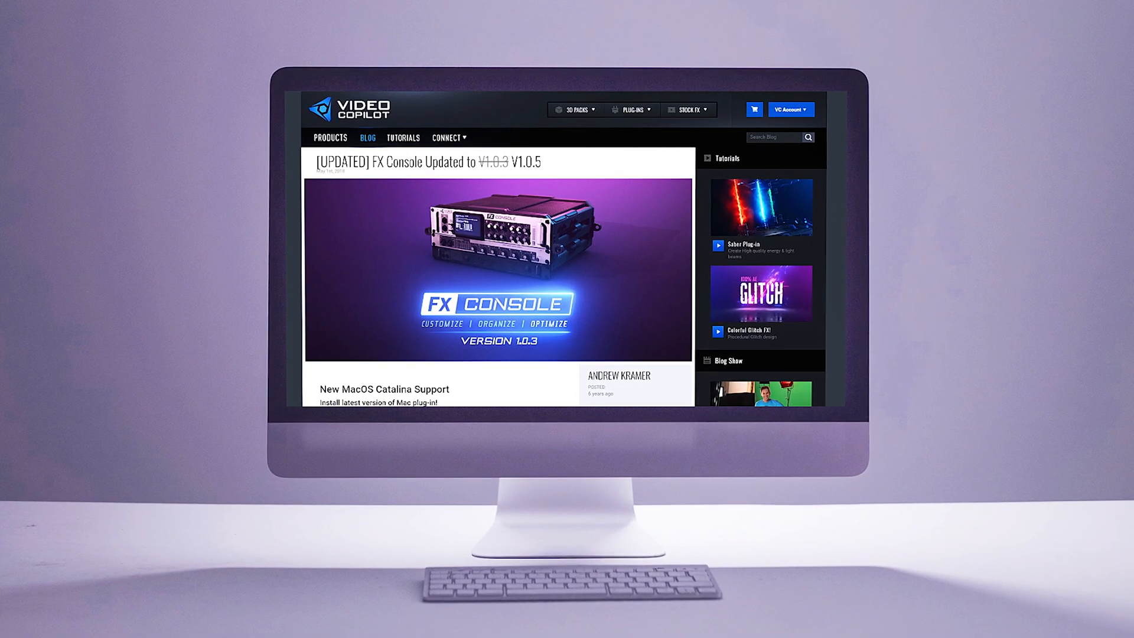
pyautogui.scroll(-3)
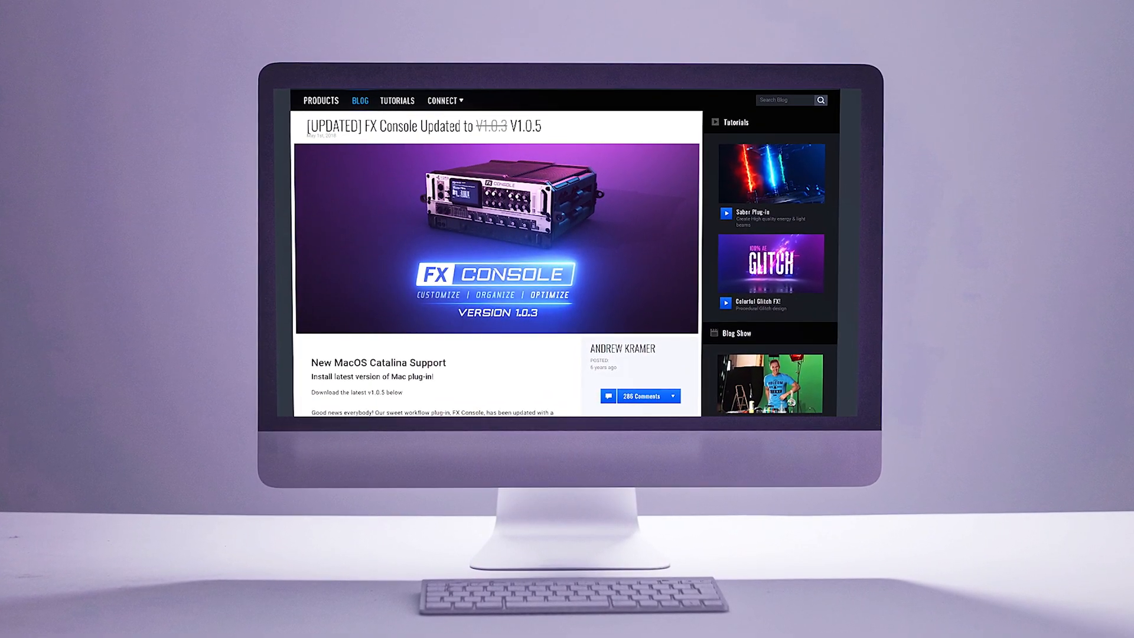
pyautogui.scroll(-3)
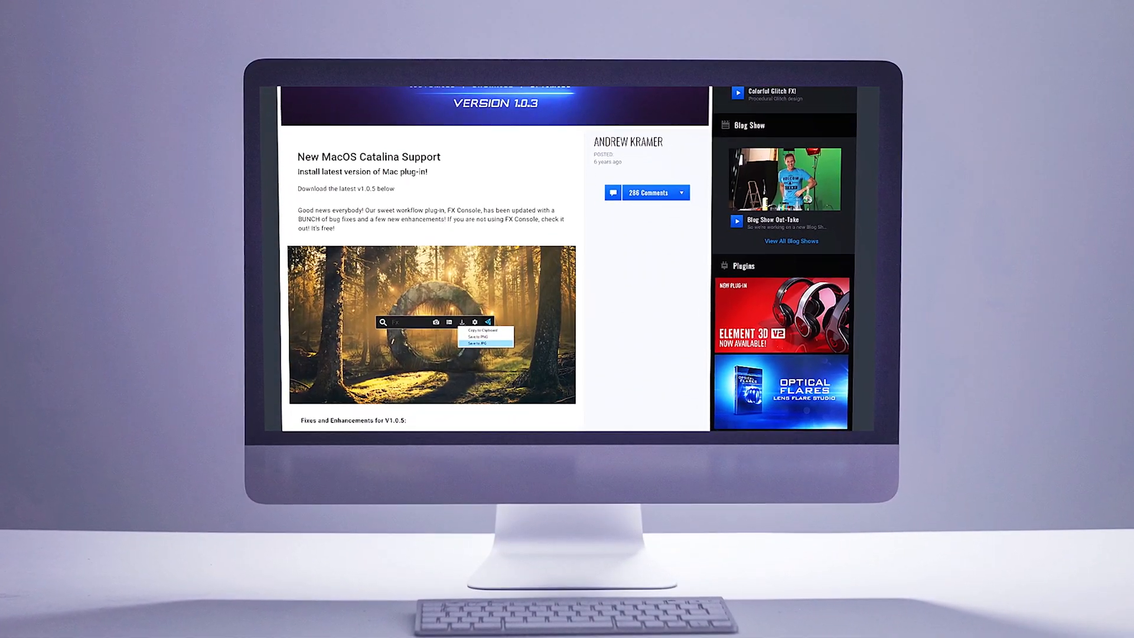
pyautogui.scroll(-3)
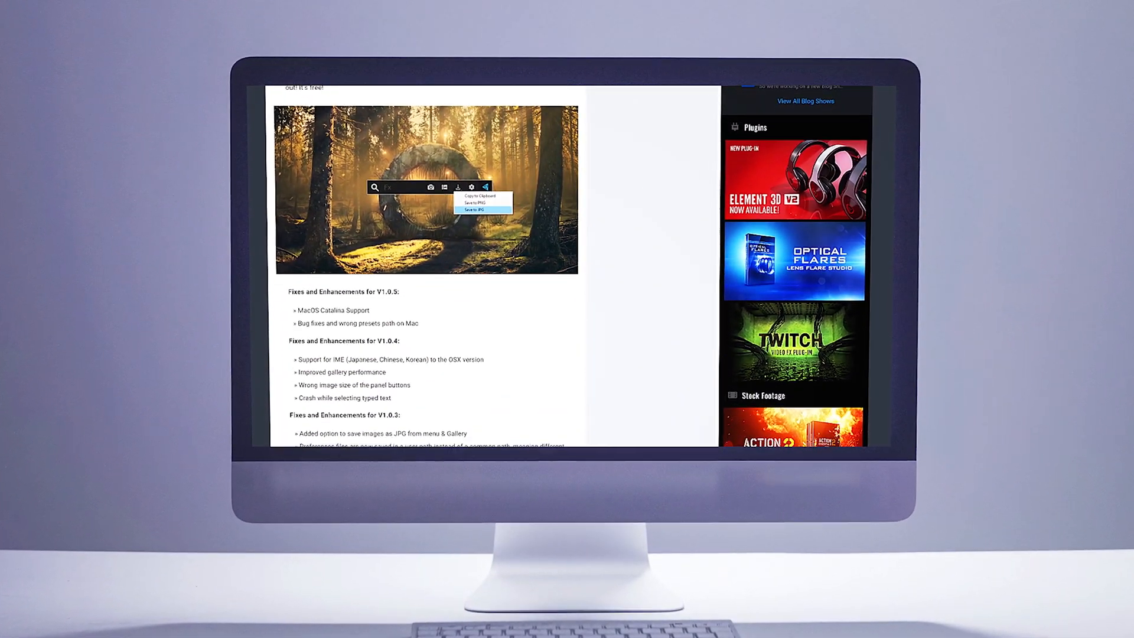
pyautogui.scroll(-3)
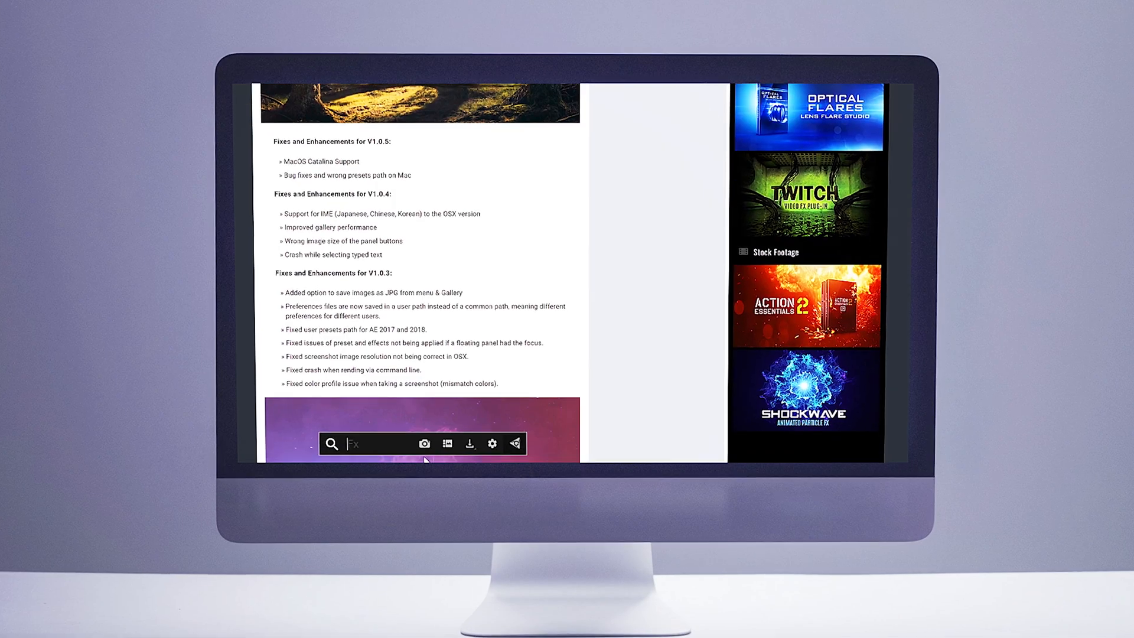
# - Set 1 Model to na_kamnyah.ply, Align Rotation X to 0, and Align Scale to 227%
pyautogui.write('frac')
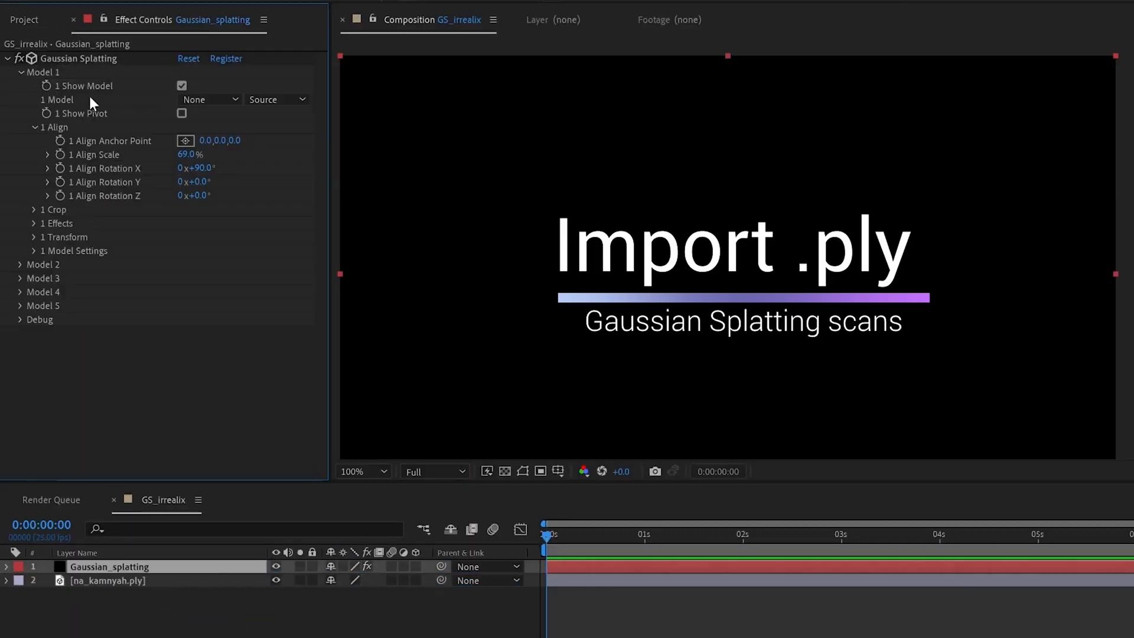
pyautogui.click(208, 100)
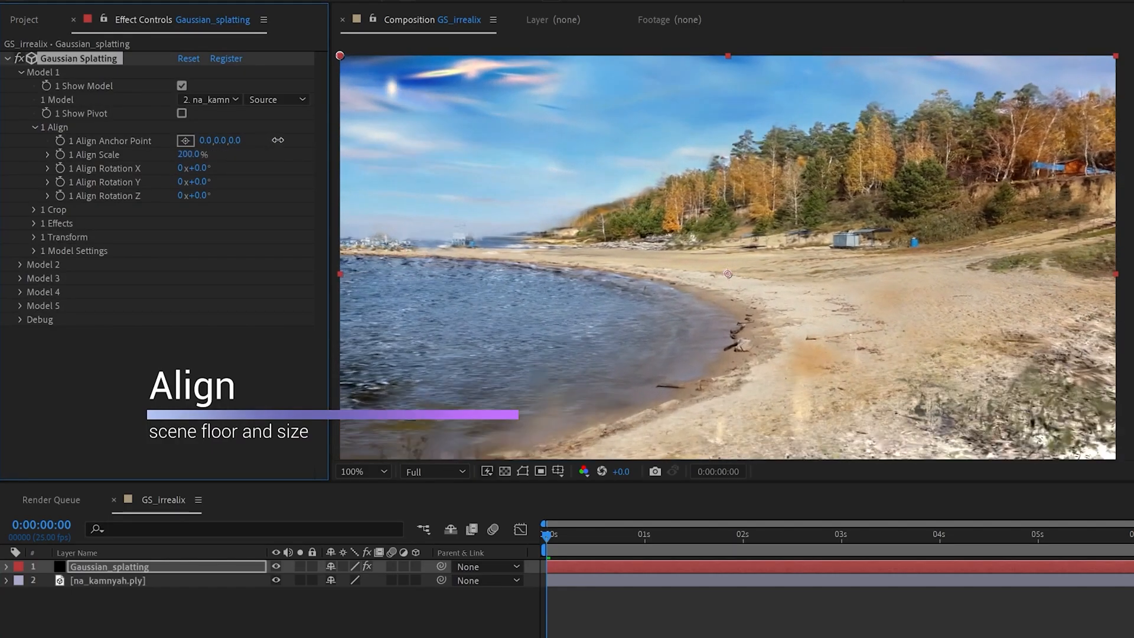
pyautogui.moveTo(193, 154); pyautogui.dragTo(217, 155)
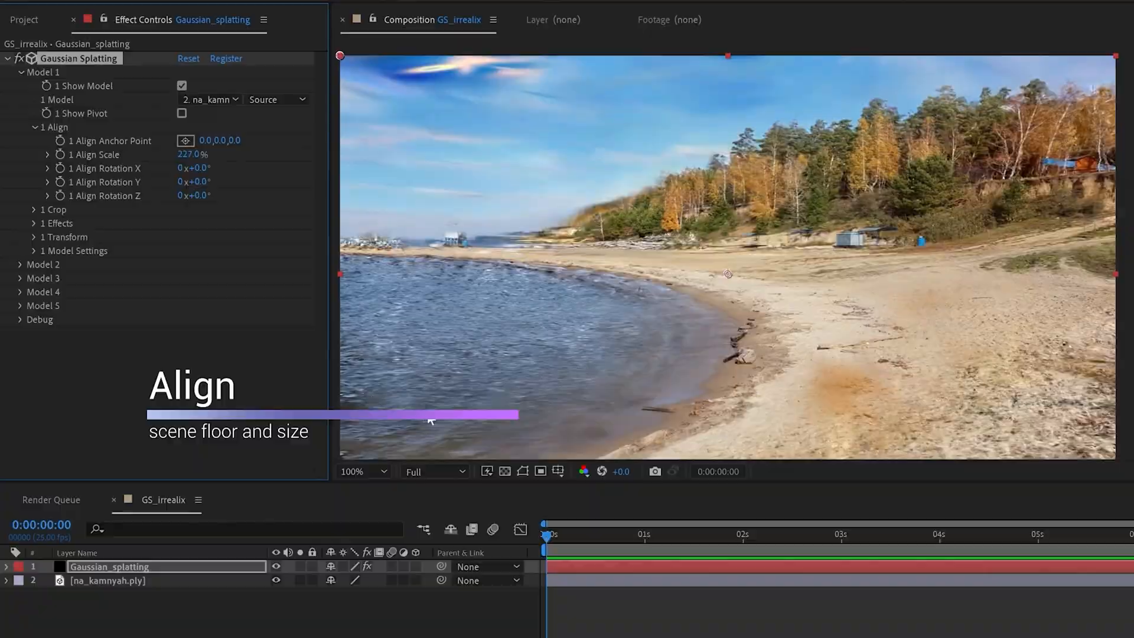